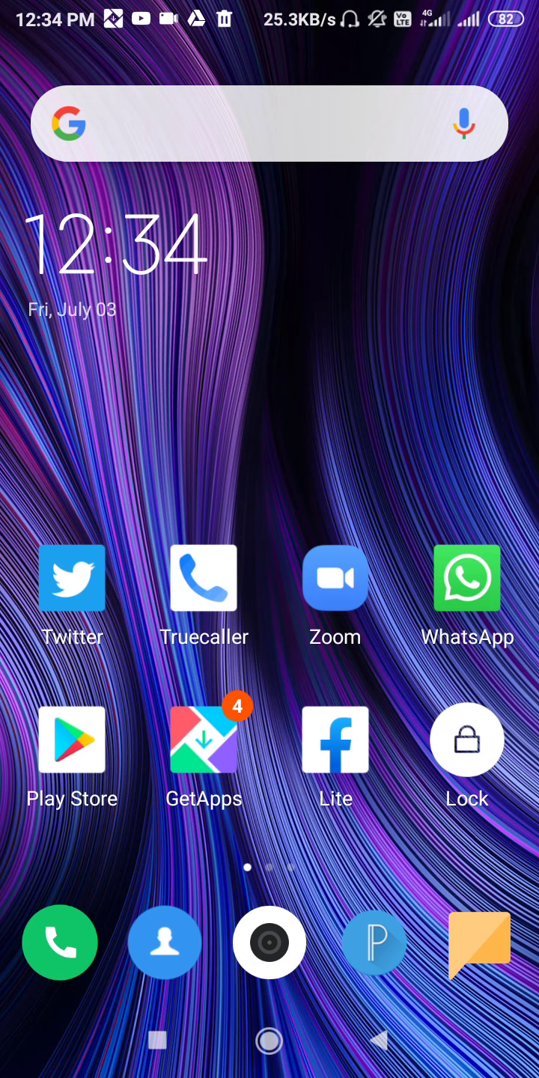
- Open Truecaller, scroll through its call log, then return to the home screen
{"action": "left_click", "coordinate": [204, 578]}
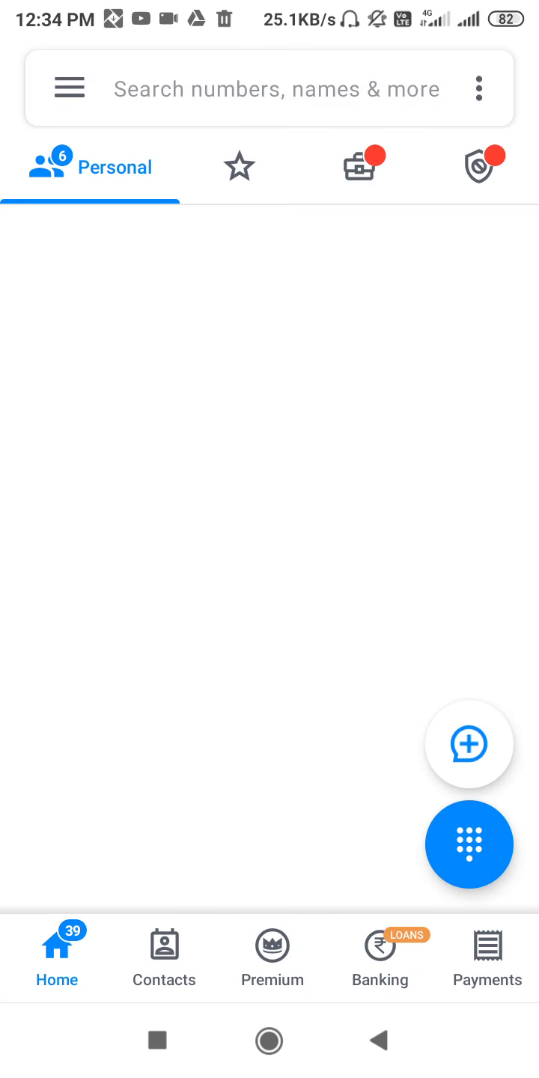
{"action": "scroll", "scroll_direction": "up", "scroll_amount": 3}
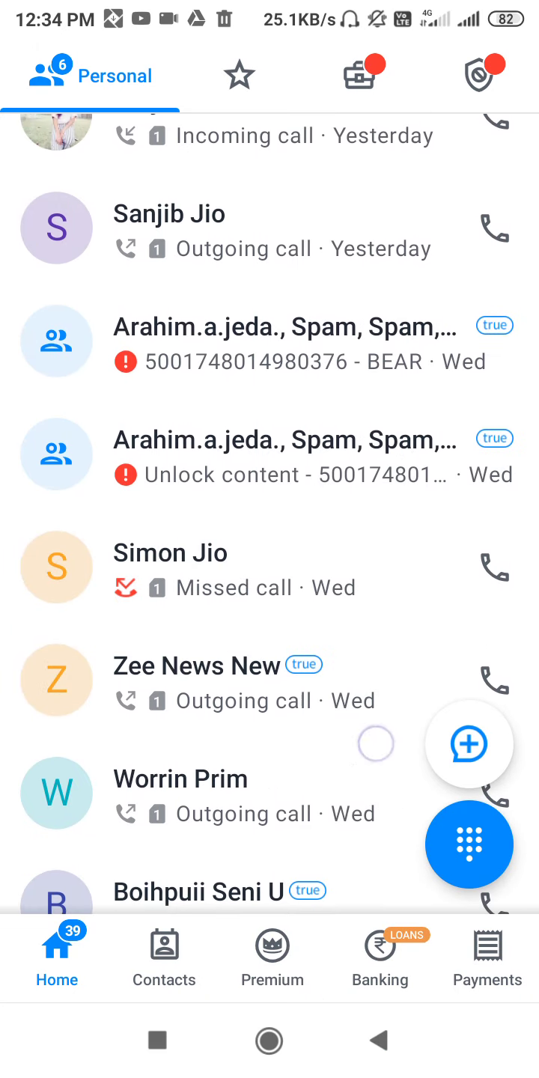
{"action": "scroll", "scroll_direction": "down", "scroll_amount": 3}
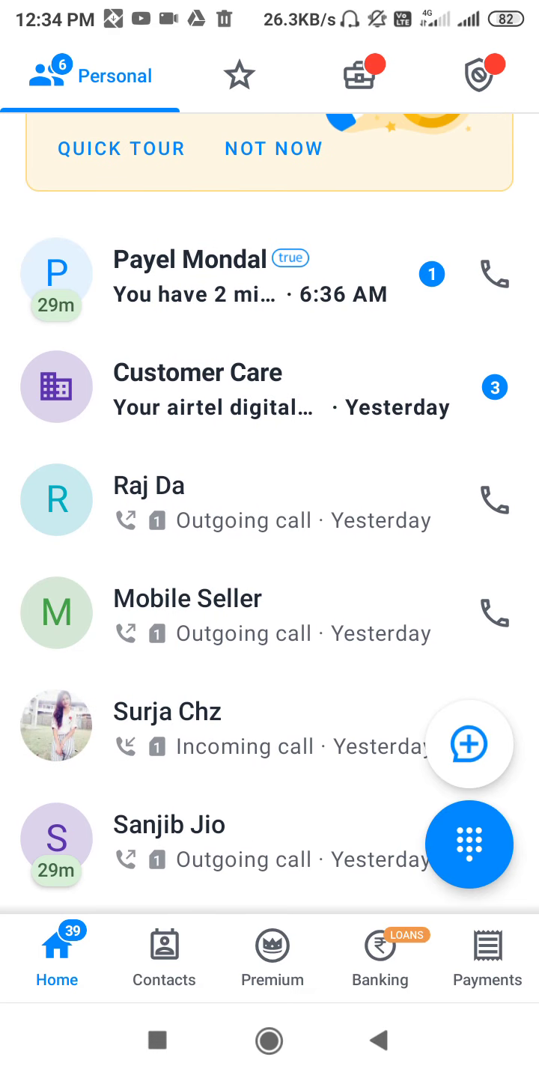
{"action": "scroll", "scroll_direction": "down", "scroll_amount": 3}
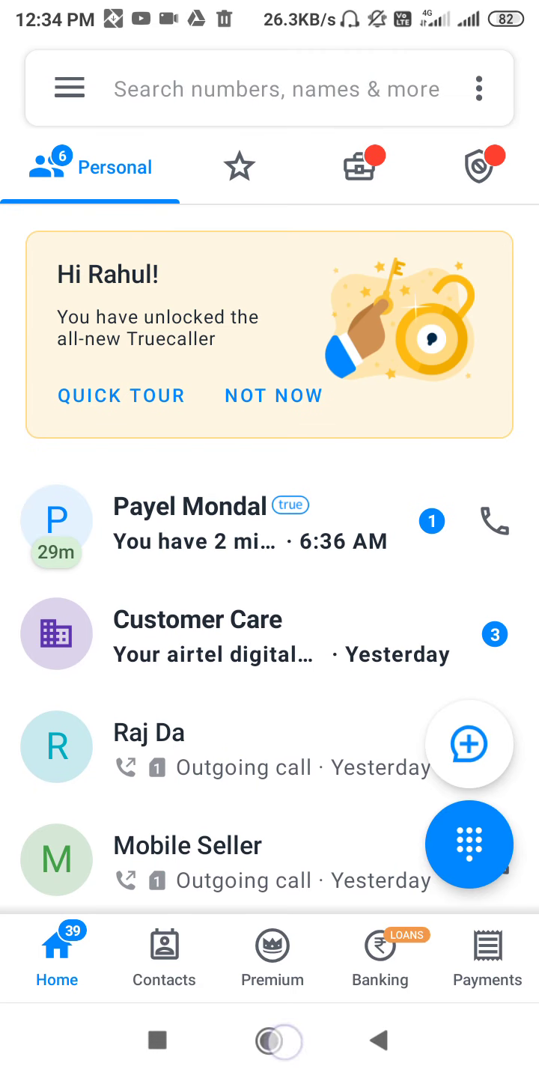
{"action": "key", "text": "HOME"}
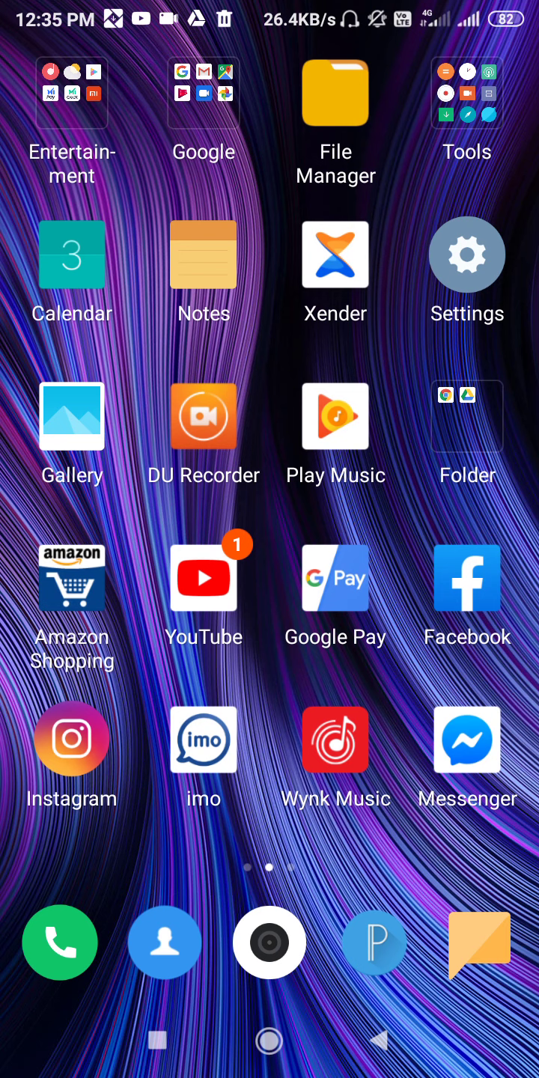
- Navigate from Settings through privacy to Truecaller's display-over-other-apps permission page
{"action": "left_click", "coordinate": [467, 254]}
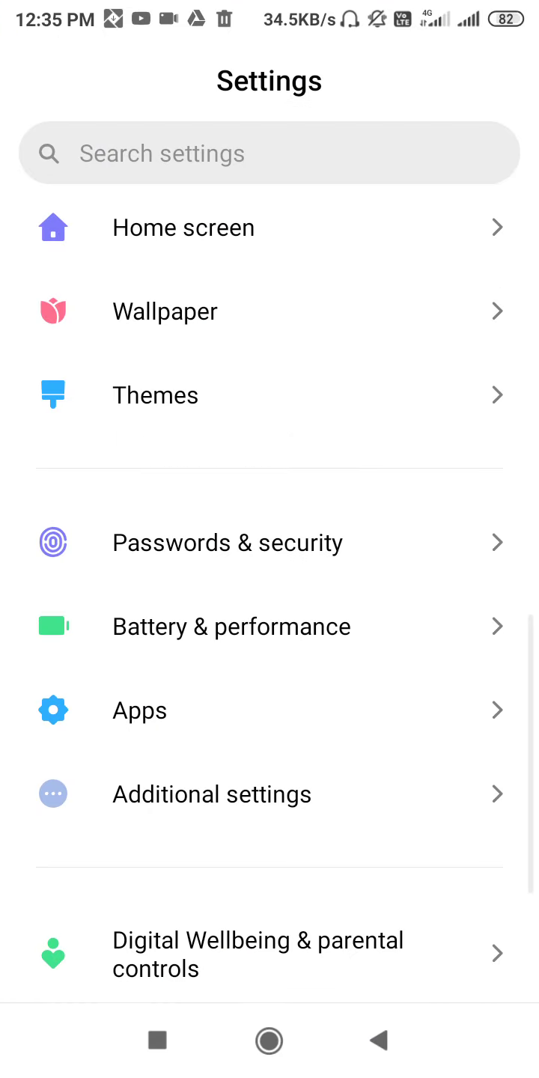
{"action": "scroll", "scroll_direction": "up", "scroll_amount": 3}
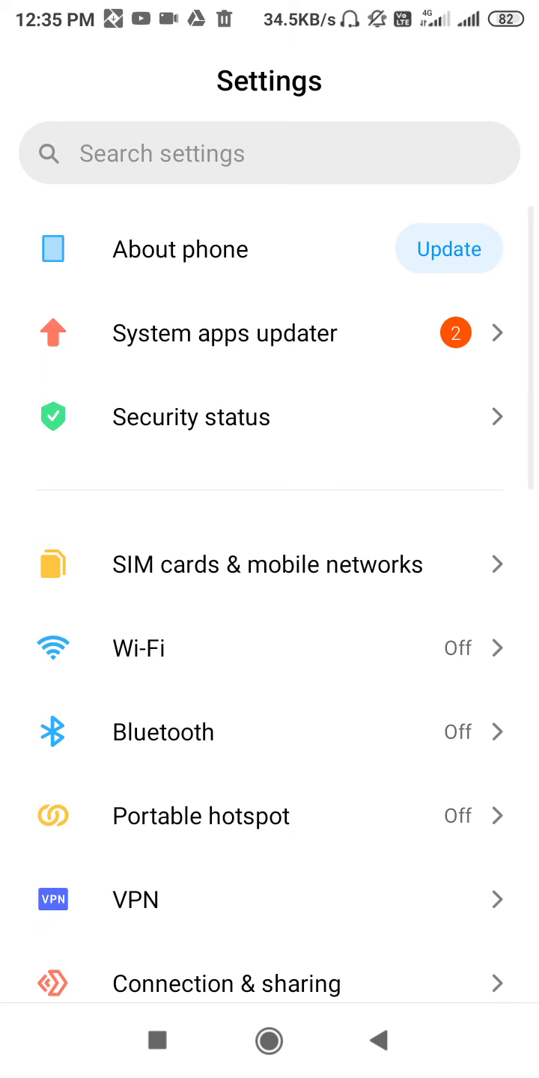
{"action": "scroll", "scroll_direction": "down", "scroll_amount": 3}
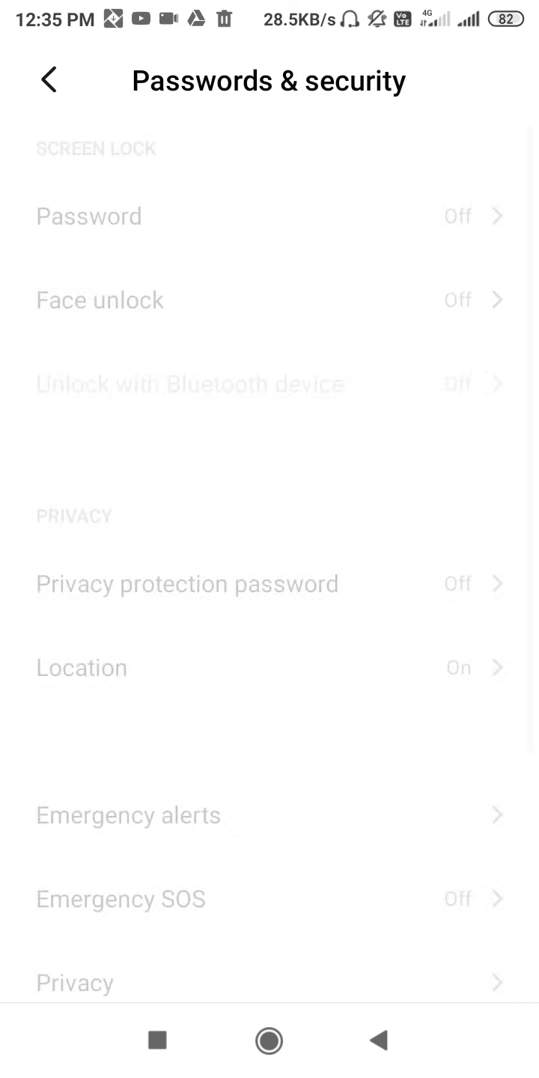
{"action": "left_click", "coordinate": [75, 982]}
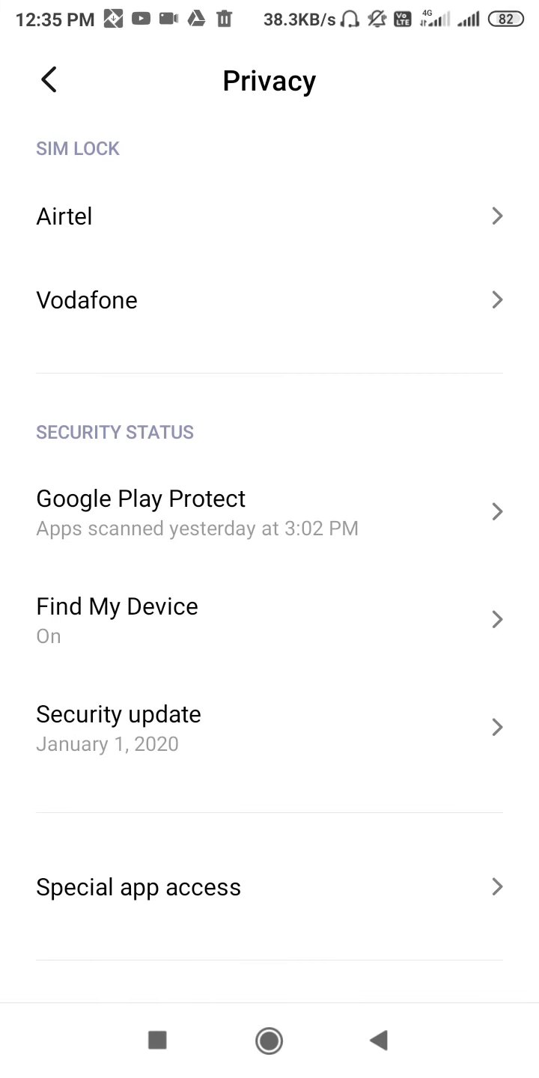
{"action": "scroll", "scroll_direction": "up", "scroll_amount": 3}
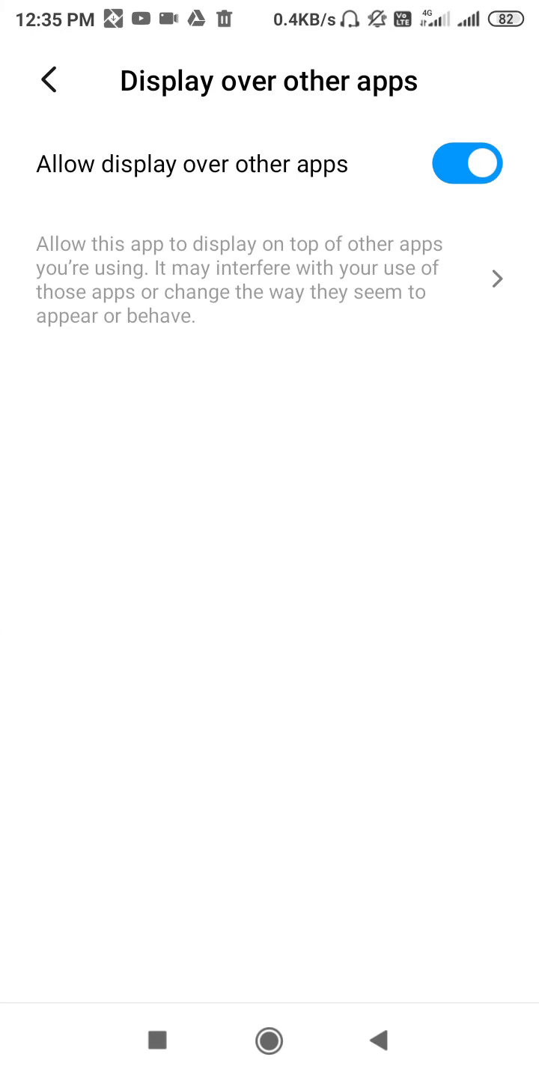
- Turn off 'Allow display over other apps' and back out to the main Settings list
{"action": "left_click", "coordinate": [467, 163]}
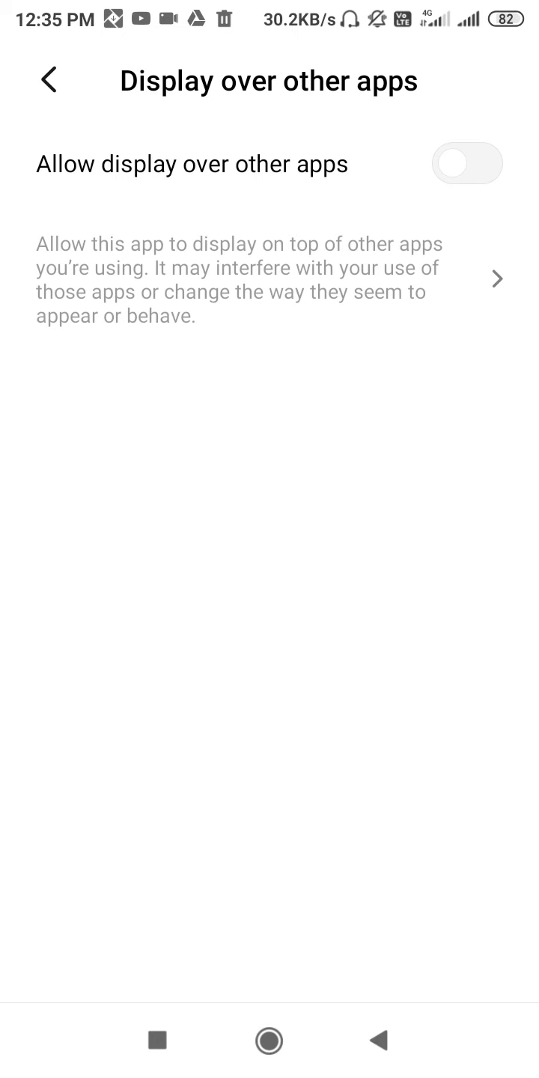
{"action": "left_click", "coordinate": [48, 80]}
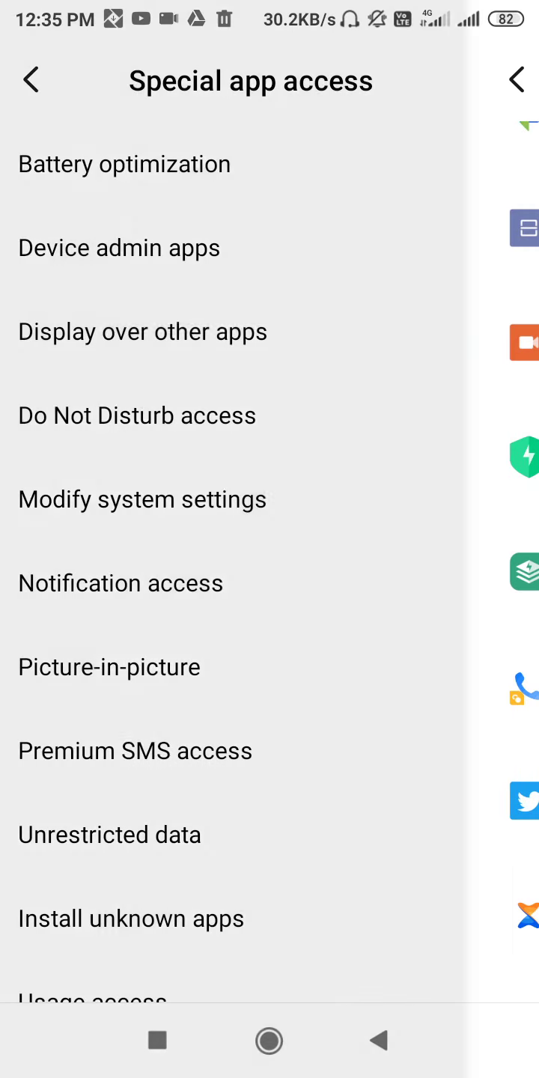
{"action": "left_click", "coordinate": [45, 80]}
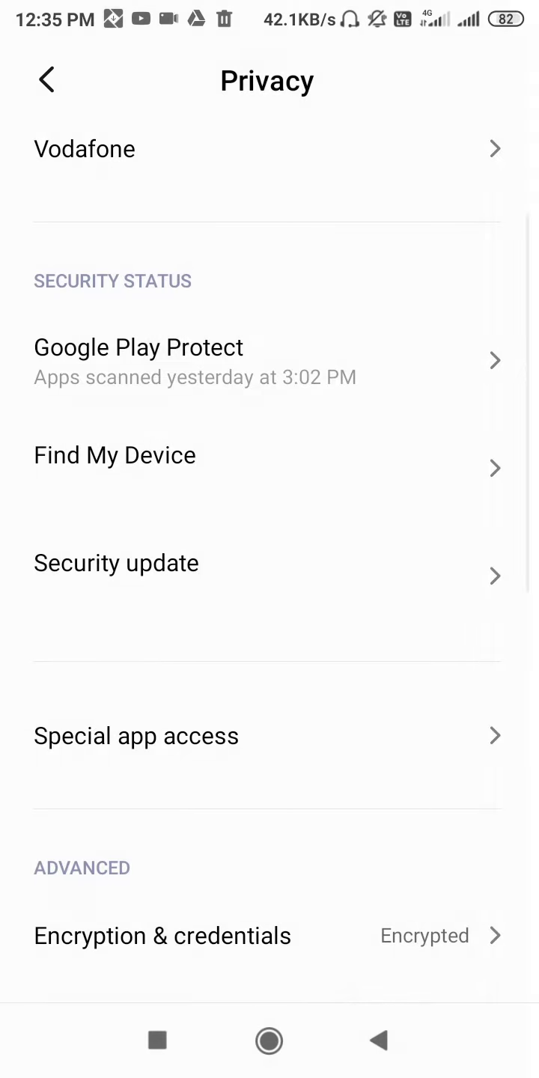
{"action": "left_click", "coordinate": [47, 80]}
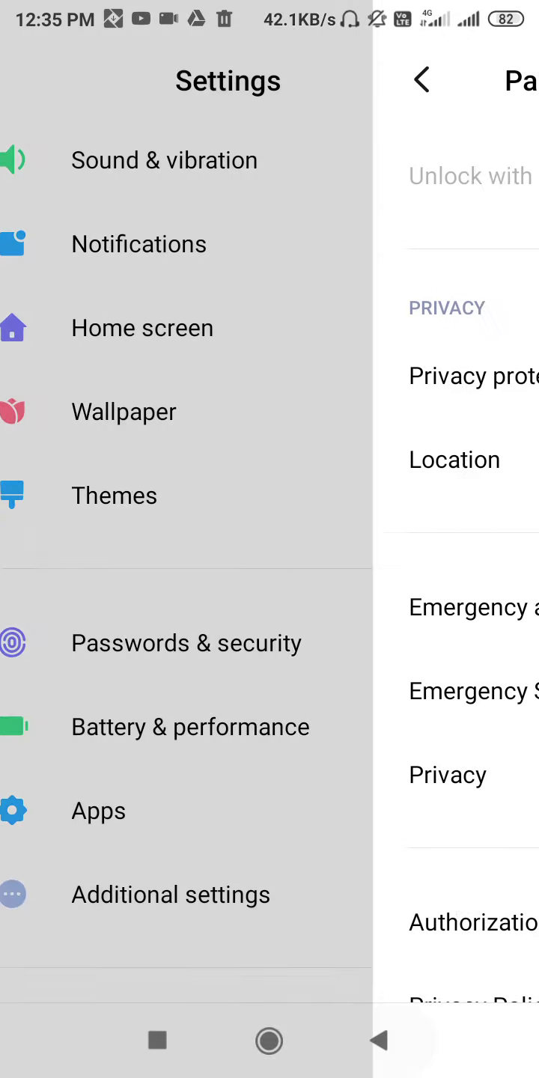
{"action": "left_click", "coordinate": [420, 79]}
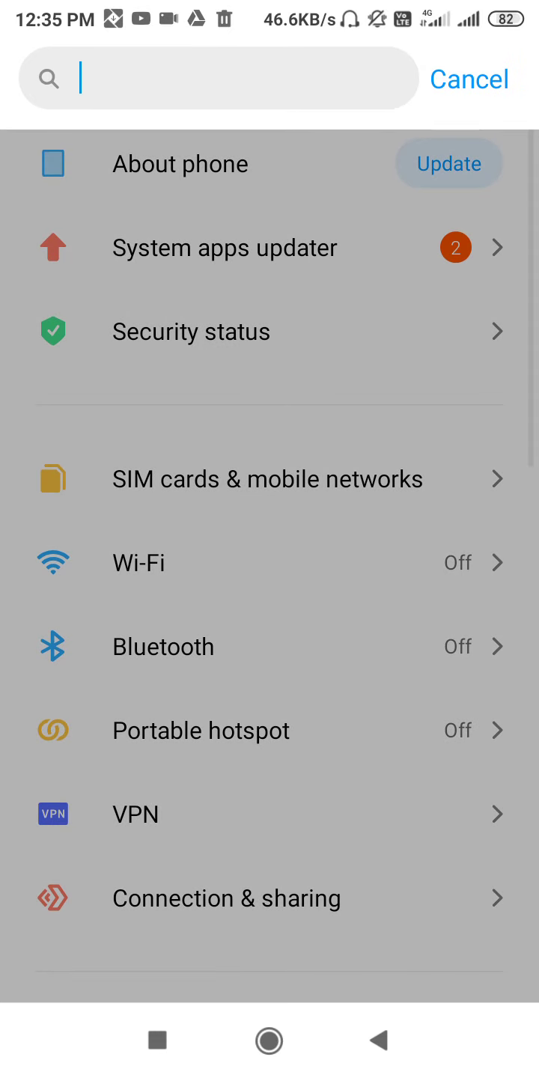
{"action": "left_click", "coordinate": [217, 78]}
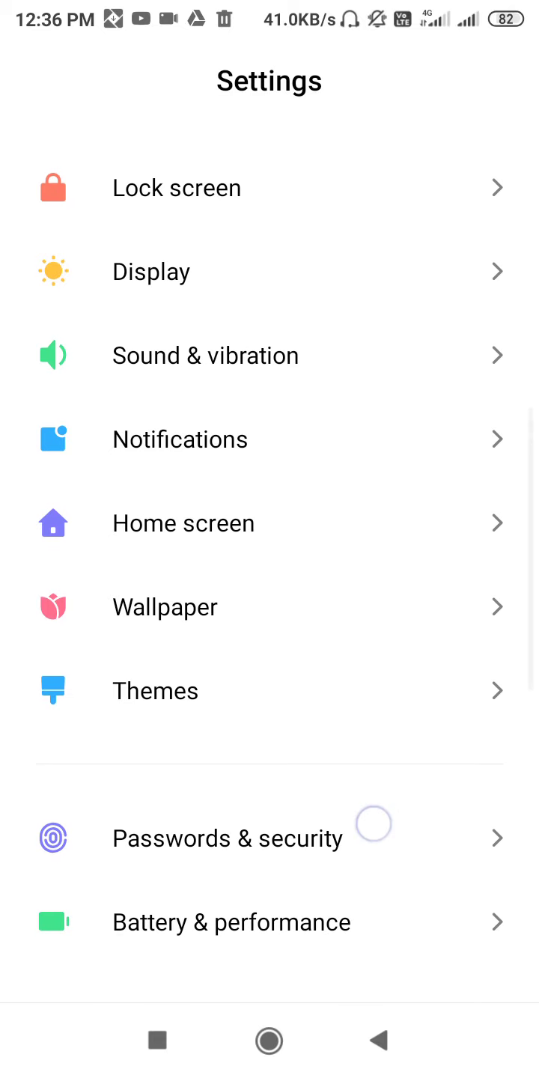
- Scroll through Truecaller's app settings and open its App permissions list
{"action": "scroll", "scroll_direction": "down", "scroll_amount": 3}
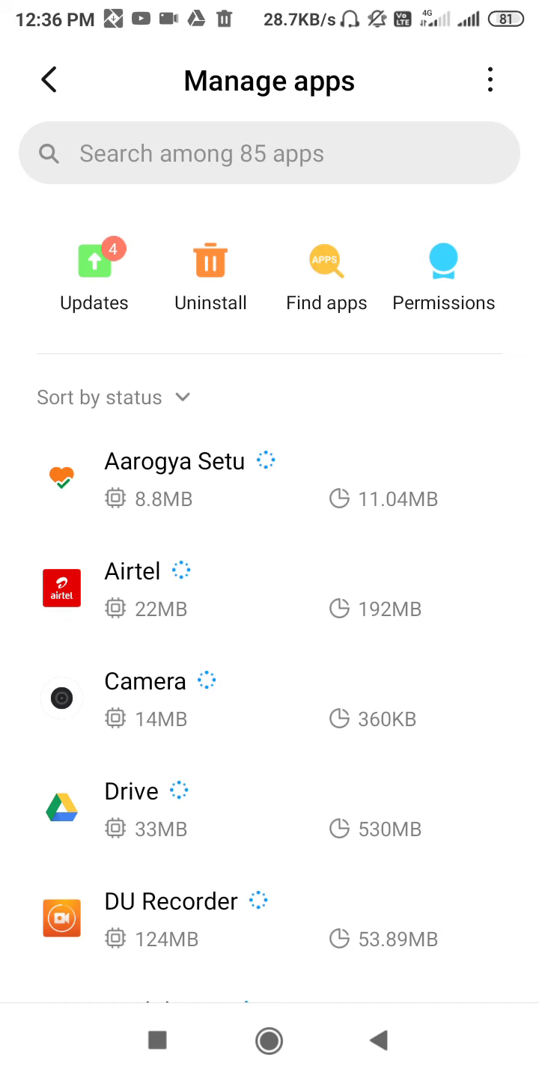
{"action": "scroll", "scroll_direction": "down", "scroll_amount": 3}
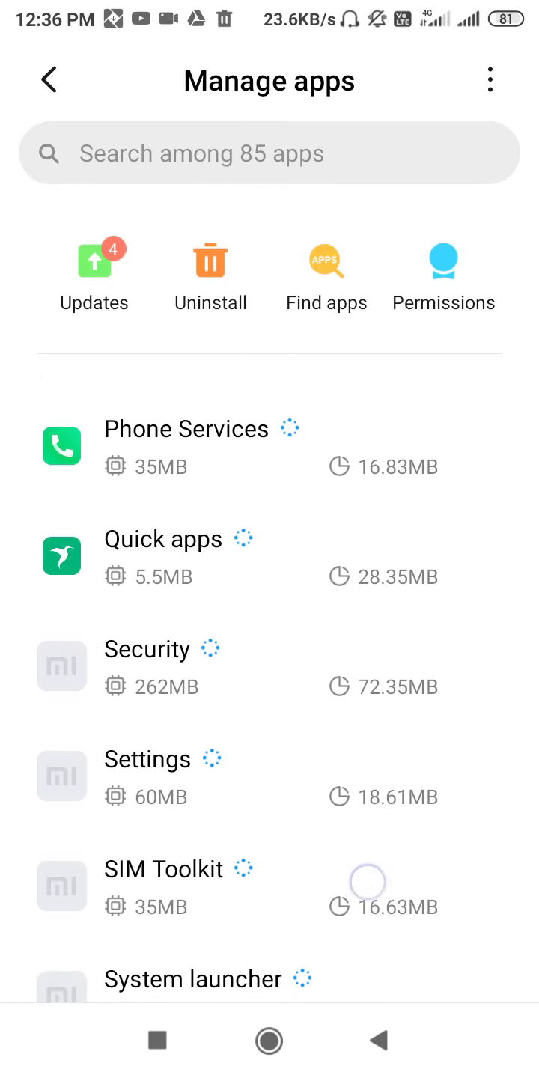
{"action": "scroll", "scroll_direction": "down", "scroll_amount": 3}
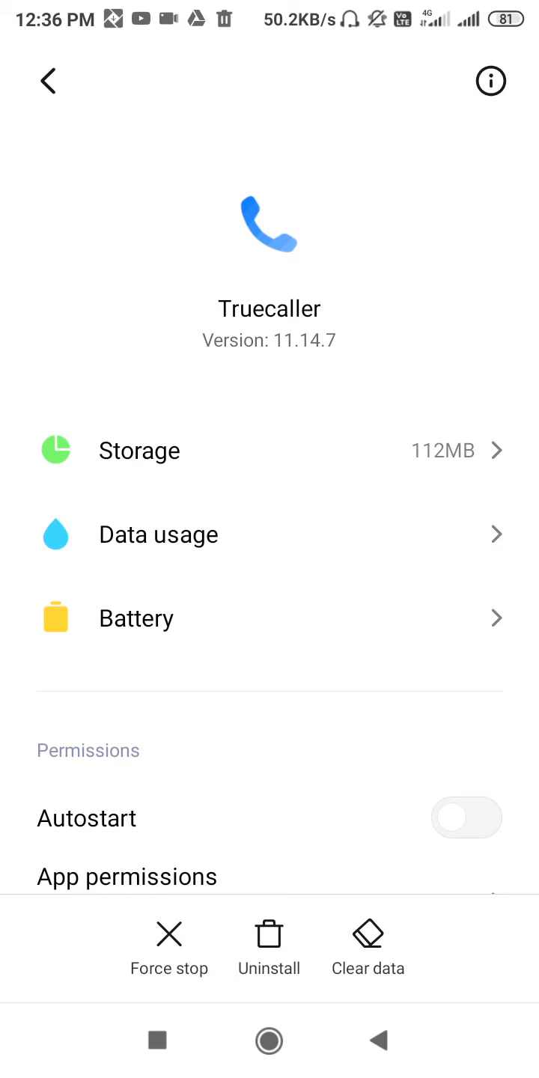
{"action": "left_click", "coordinate": [126, 877]}
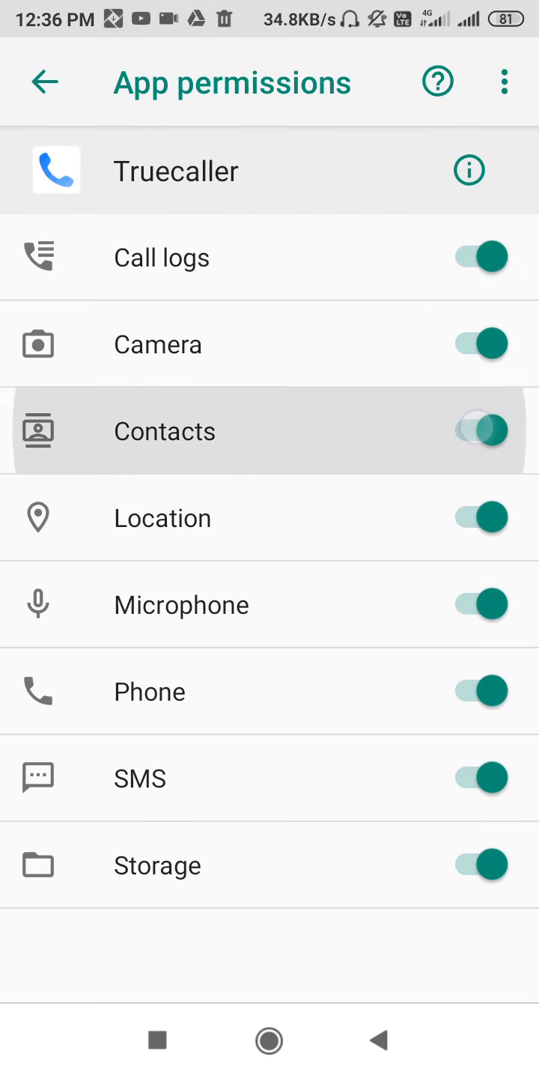
- Deny Truecaller's Call logs, SMS, Storage and other permissions, confirming each warning, then leave
{"action": "left_click", "coordinate": [480, 431]}
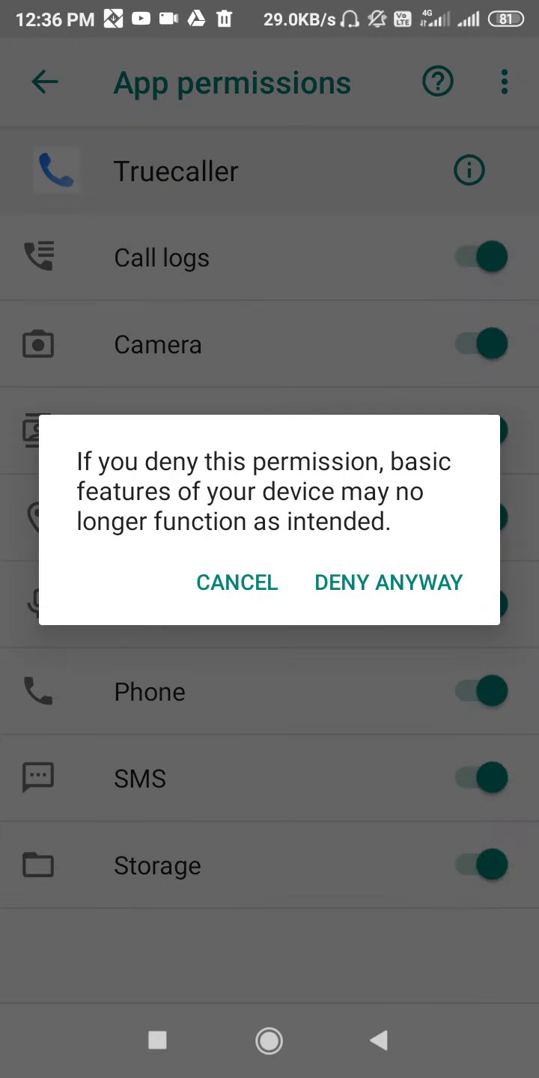
{"action": "left_click", "coordinate": [388, 583]}
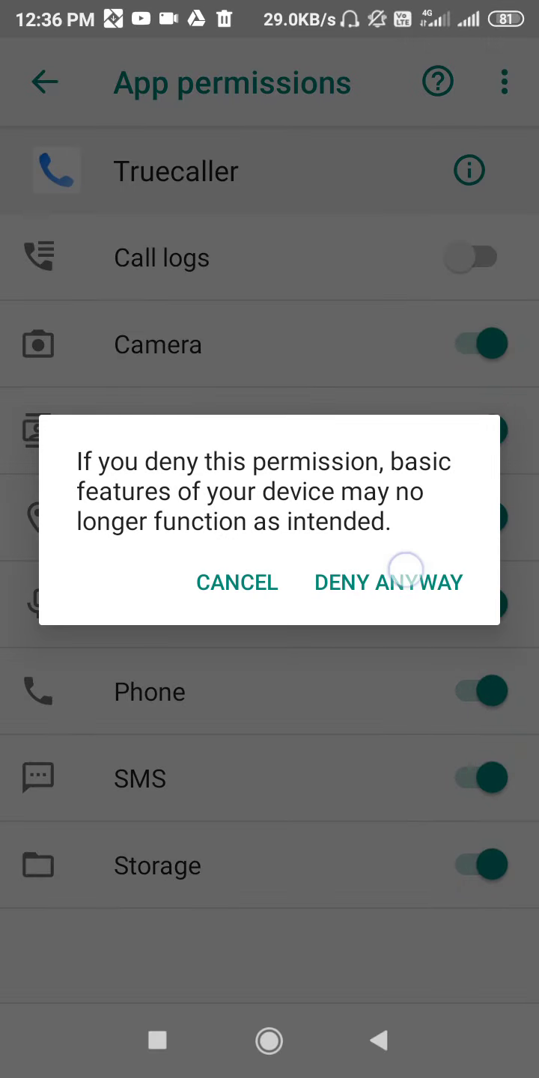
{"action": "left_click", "coordinate": [389, 582]}
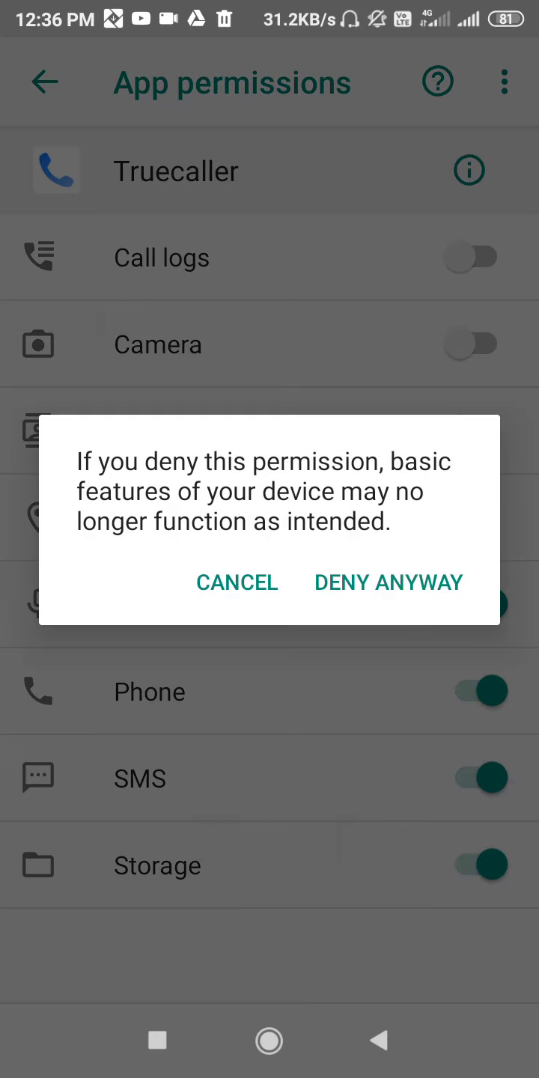
{"action": "left_click", "coordinate": [388, 581]}
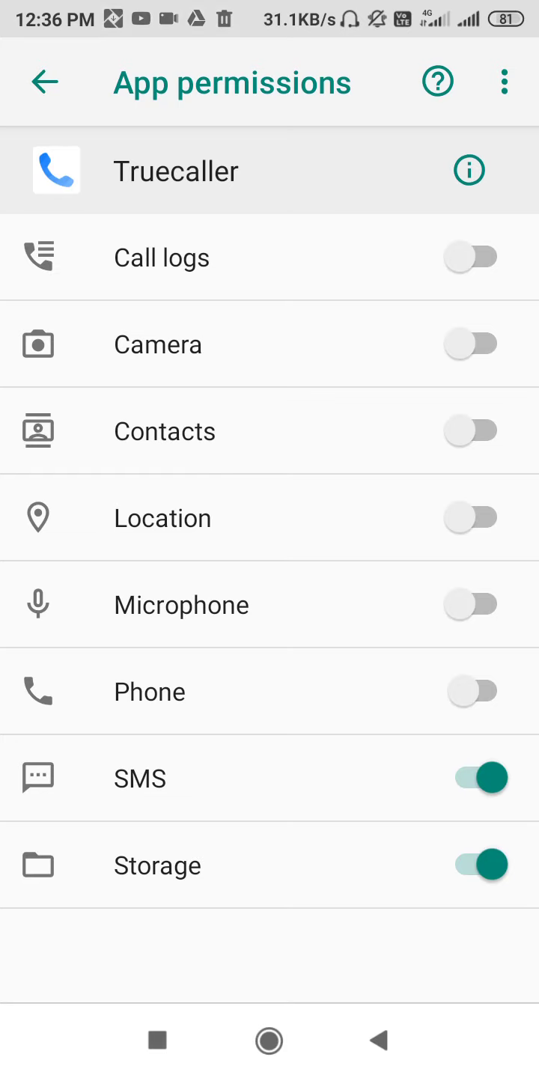
{"action": "left_click", "coordinate": [473, 777]}
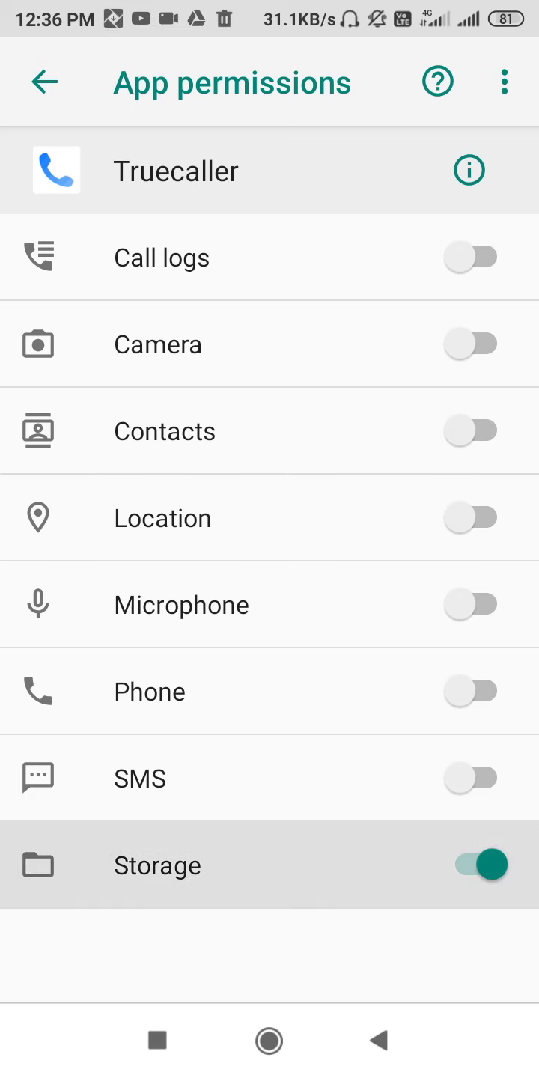
{"action": "left_click", "coordinate": [472, 865]}
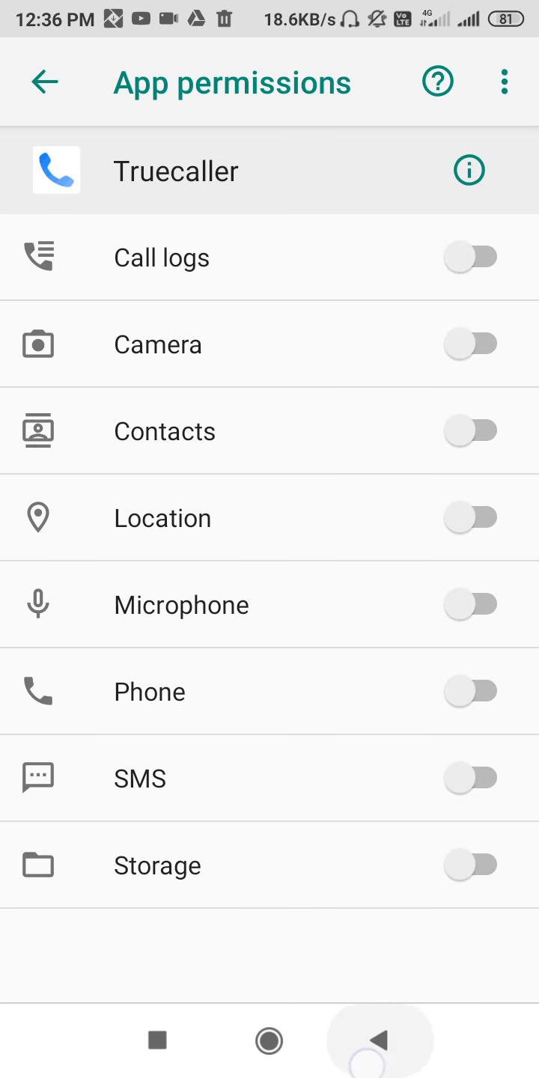
{"action": "left_click", "coordinate": [45, 82]}
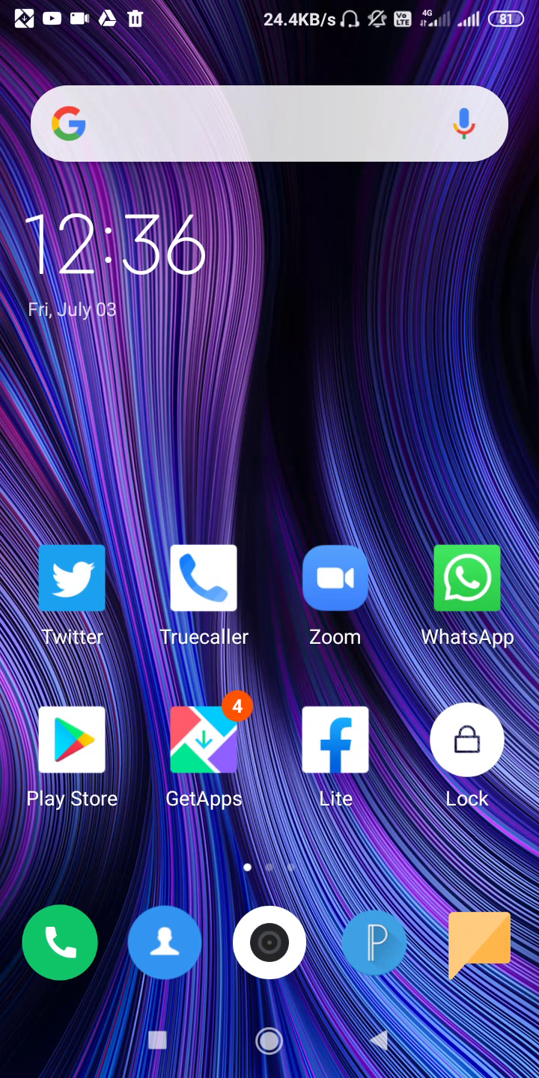
- Relaunch Truecaller from the home screen to reach its Phone and Contacts permission request
{"action": "left_click", "coordinate": [203, 577]}
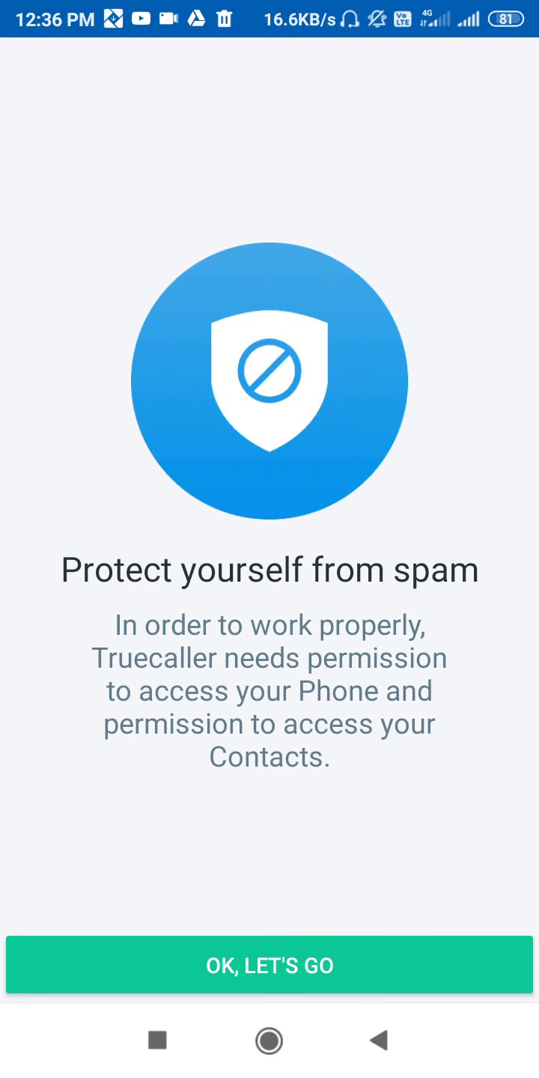